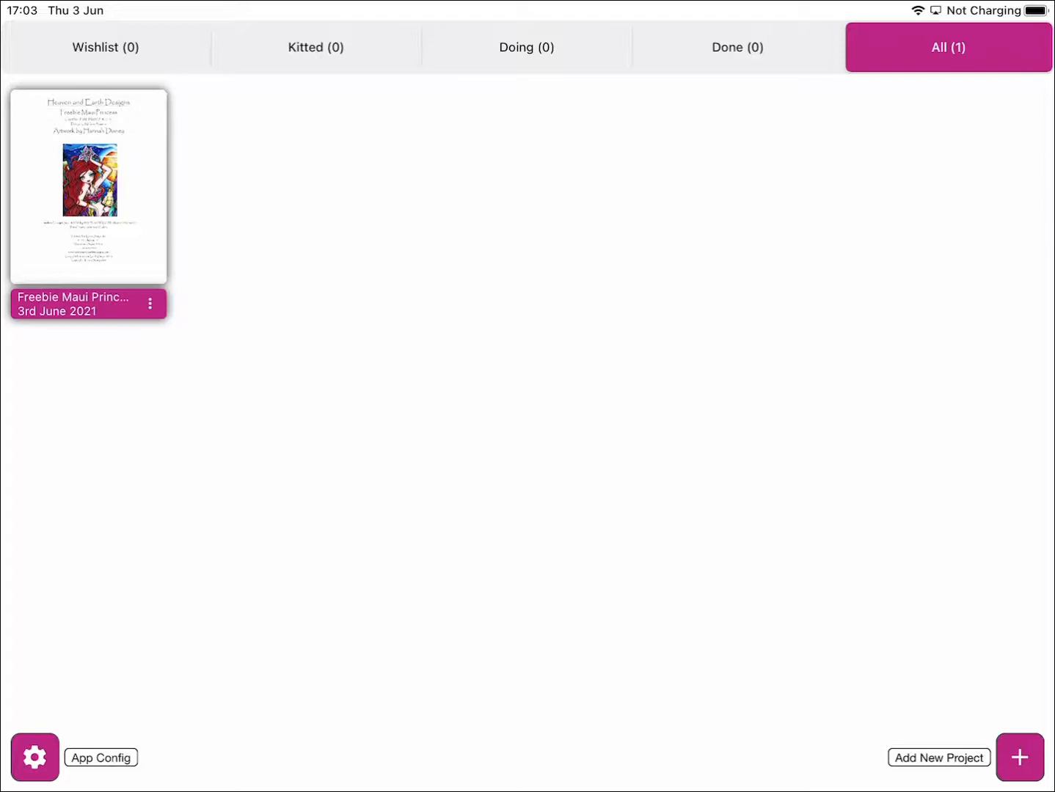
# Start a new project from the library's Add New Project button
pyautogui.click(1019, 757)
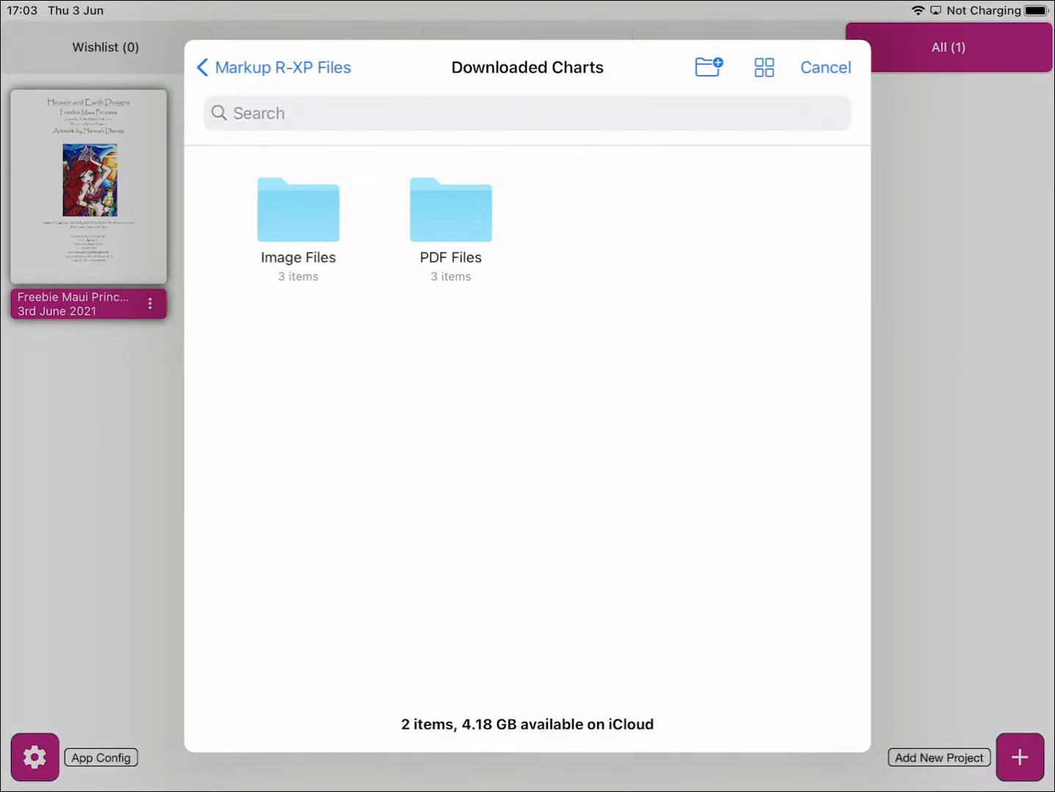
# Choose the let's stay home chart image from the Image Files folder to import
pyautogui.click(298, 211)
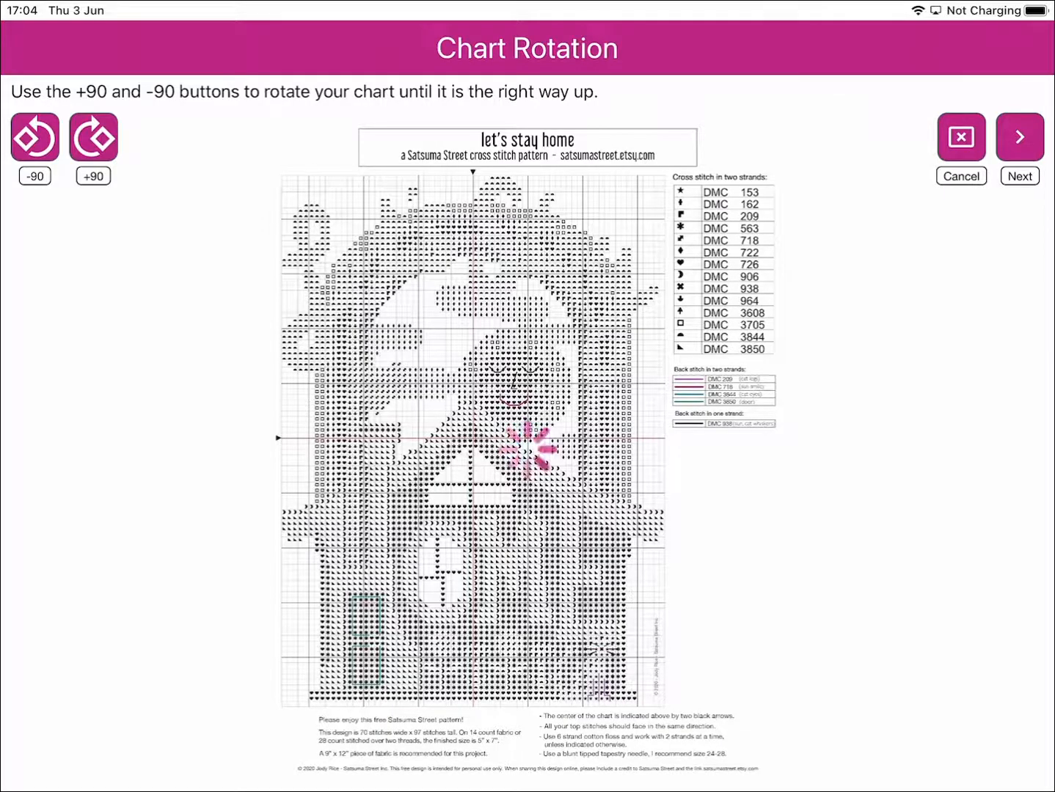
# Keep the chart's current rotation and accept the outline around the page
pyautogui.click(1018, 136)
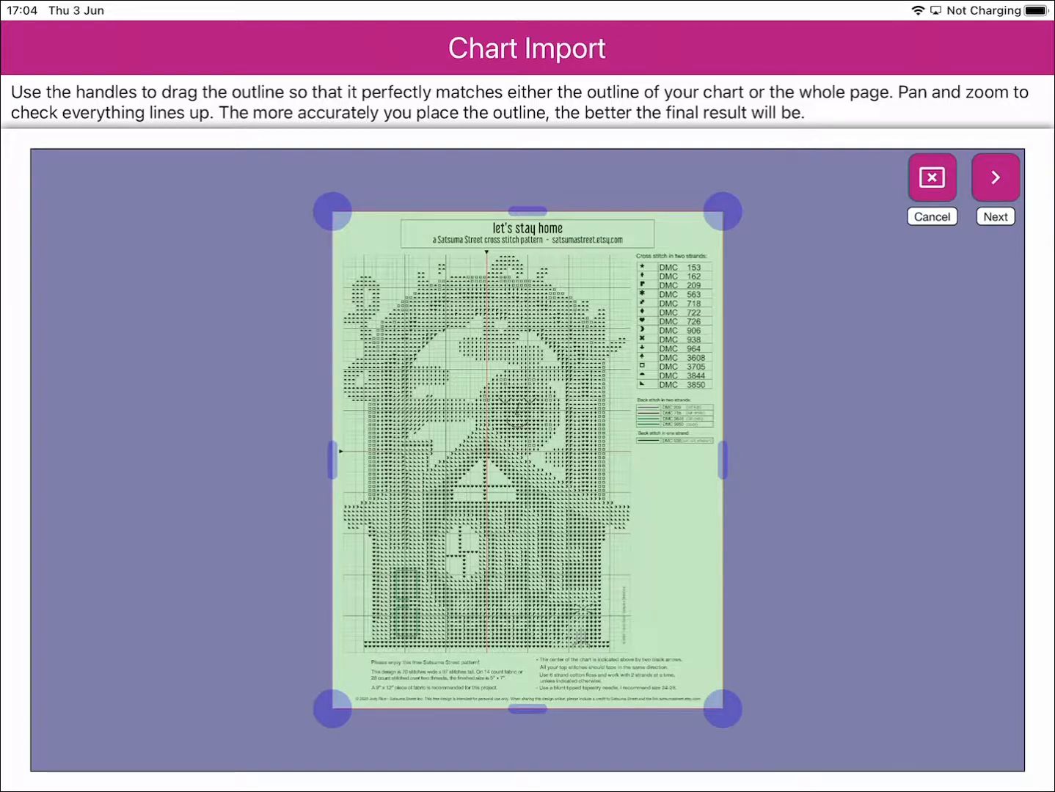
pyautogui.click(994, 176)
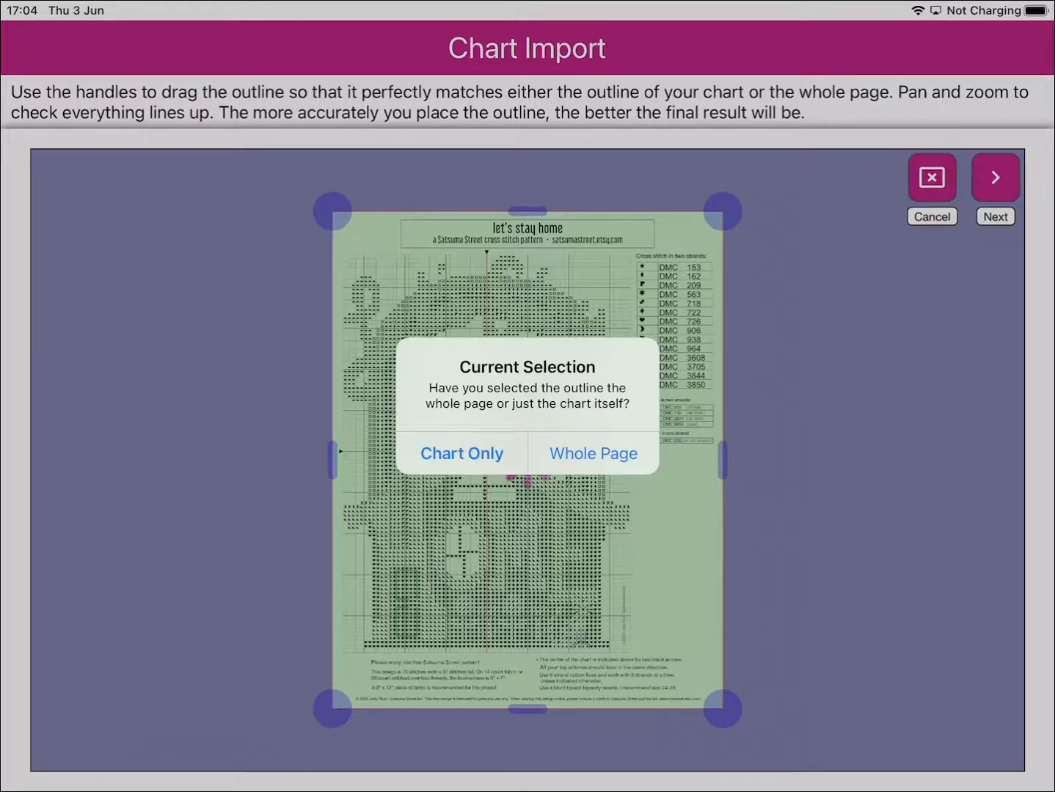
# Mark the outline as covering the Whole Page so grid detection runs
pyautogui.click(593, 452)
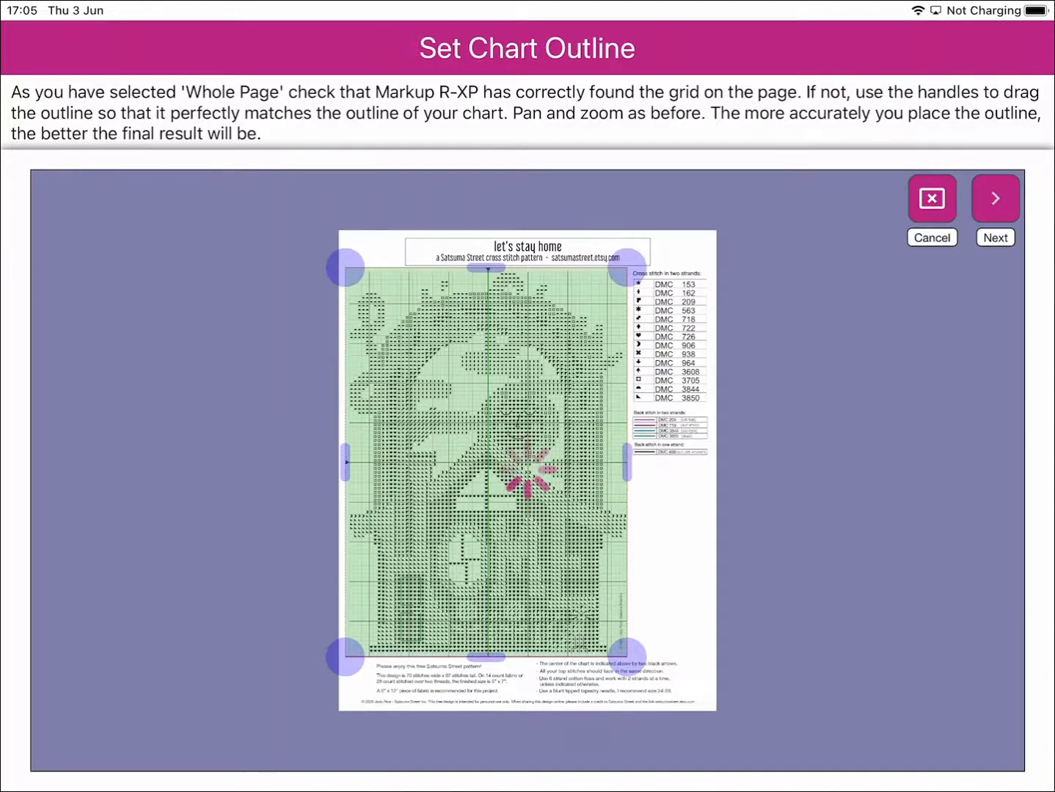
# Accept the detected grid outline and dismiss the Grid Found message, adding the chart to the library
pyautogui.click(994, 198)
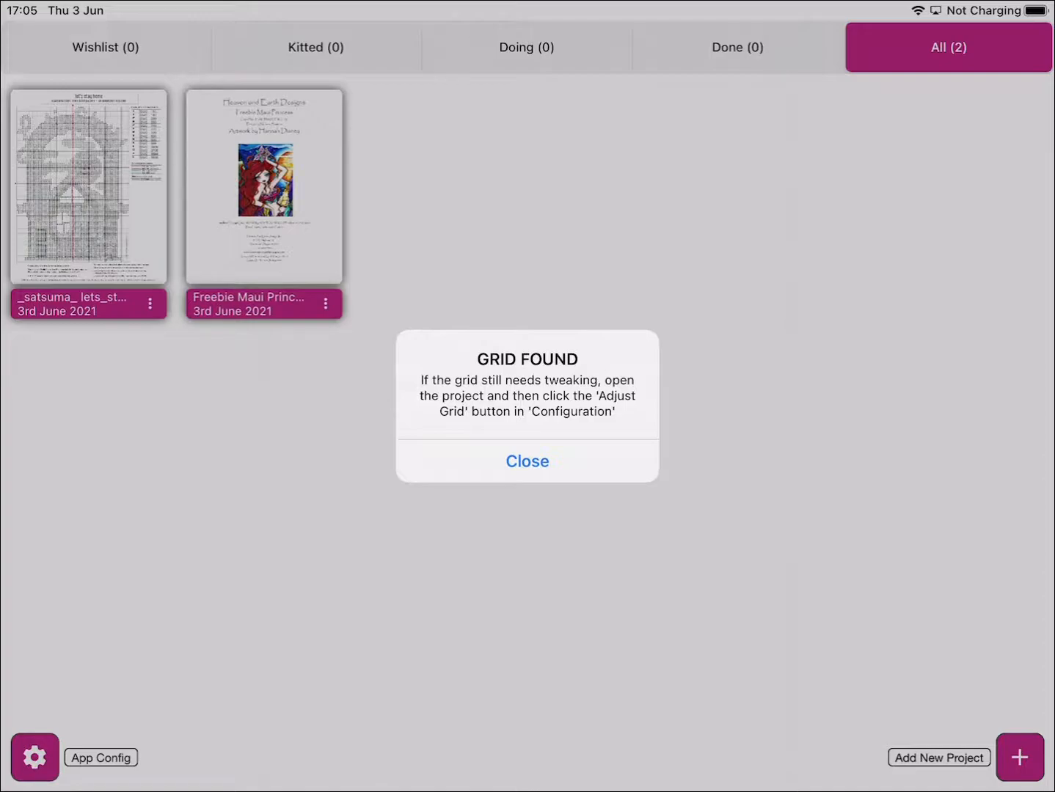
pyautogui.click(527, 461)
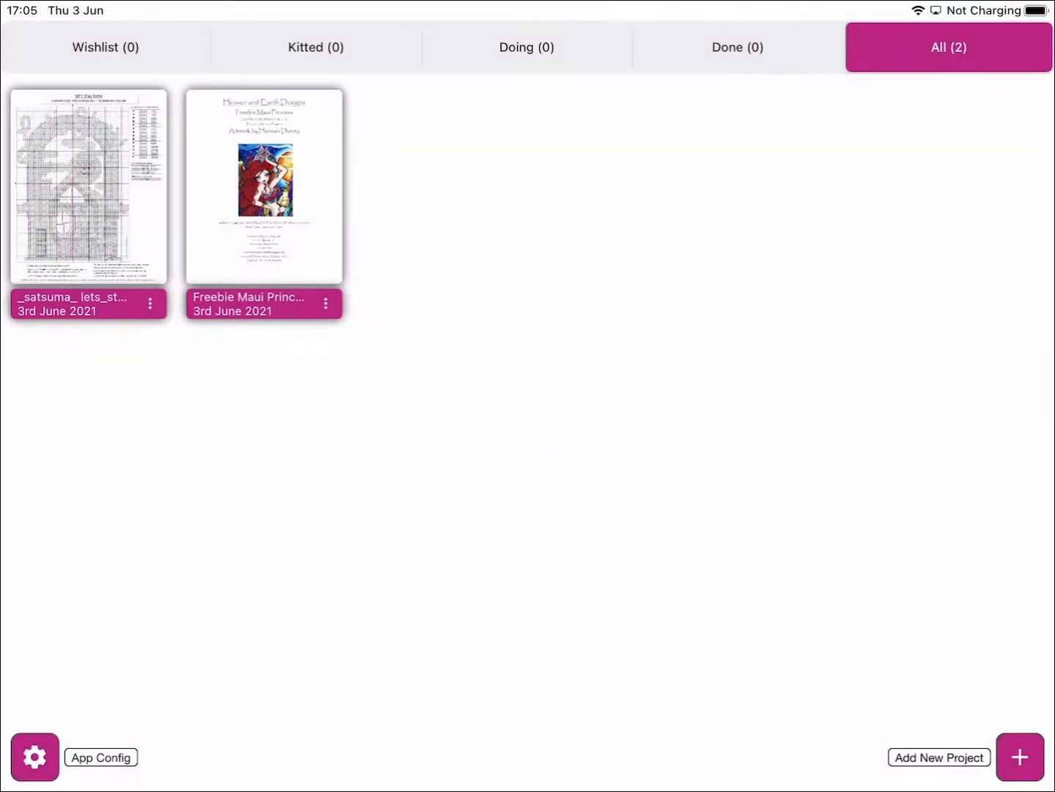